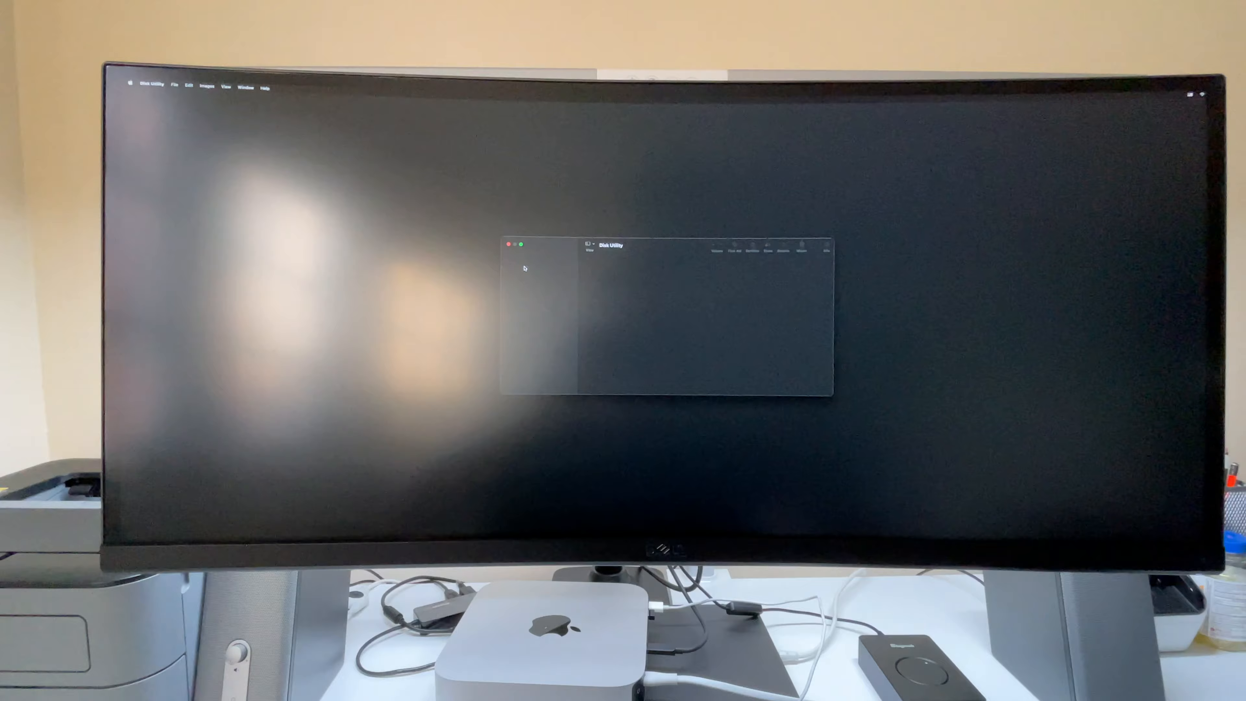
Step: Show all volumes in the sidebar and select Macintosh HD to view its details
left_click(521, 293)
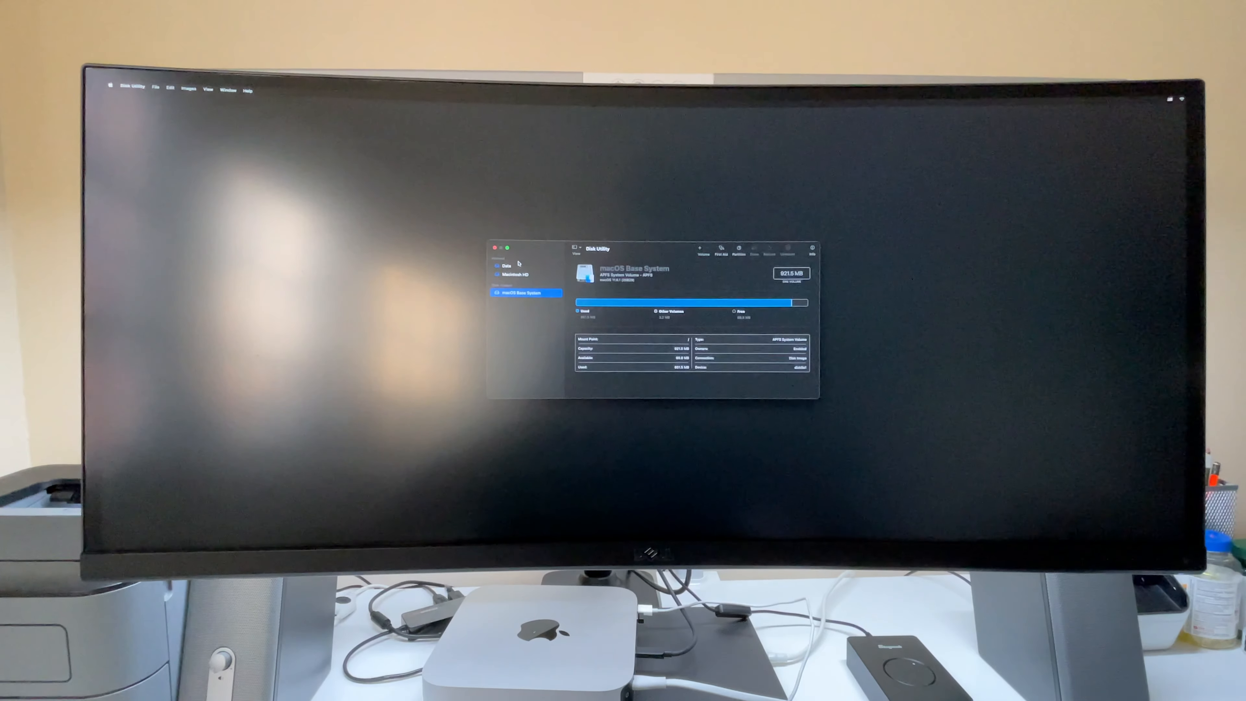
left_click(515, 275)
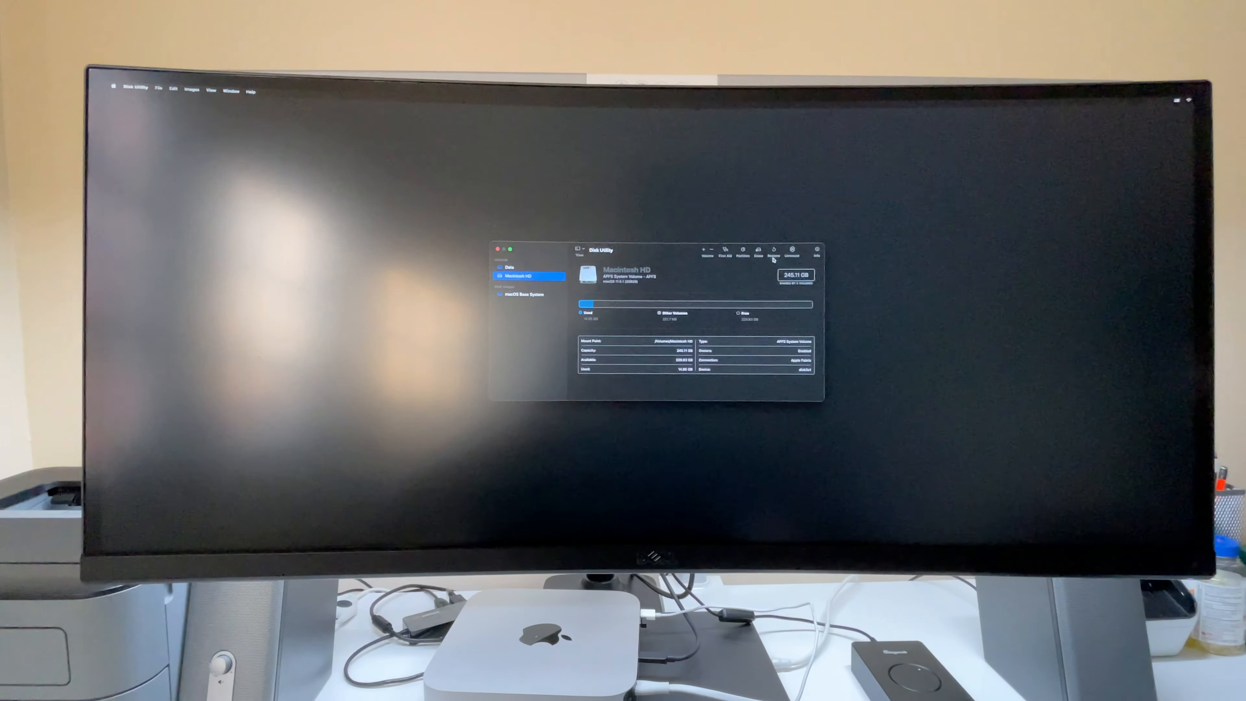
Step: Erase the Macintosh HD volume, confirming the erase prompt
left_click(757, 251)
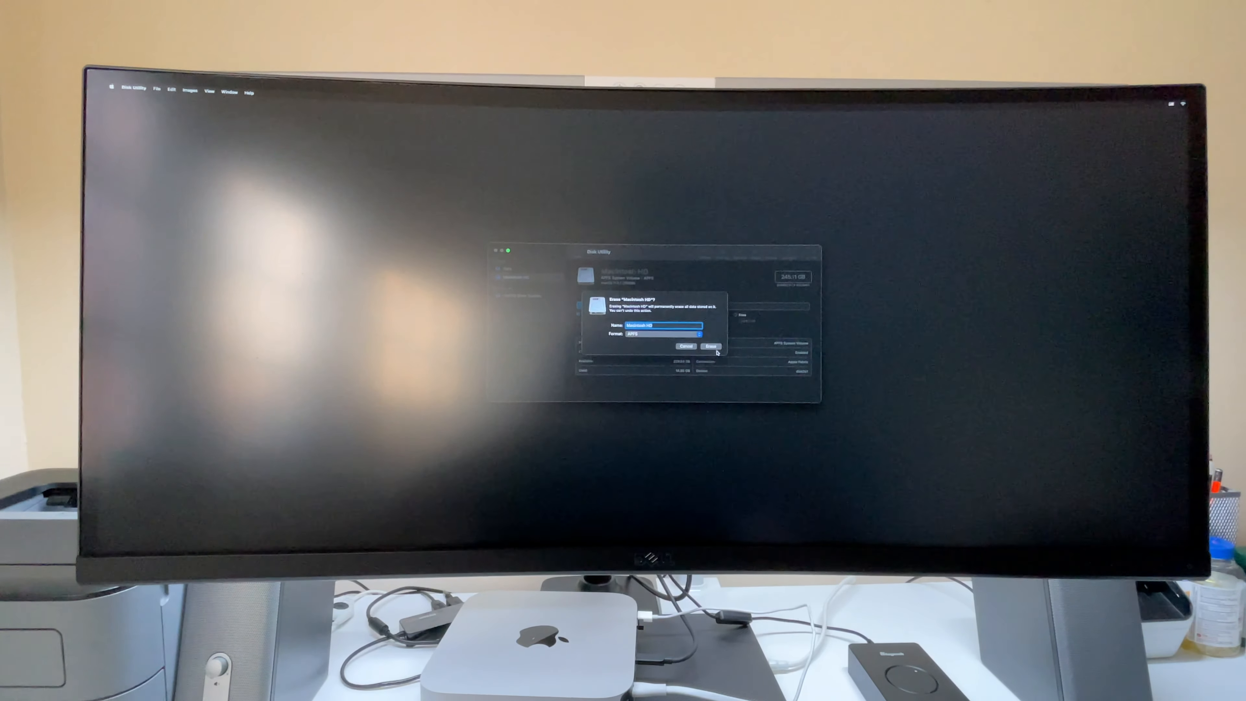
left_click(708, 346)
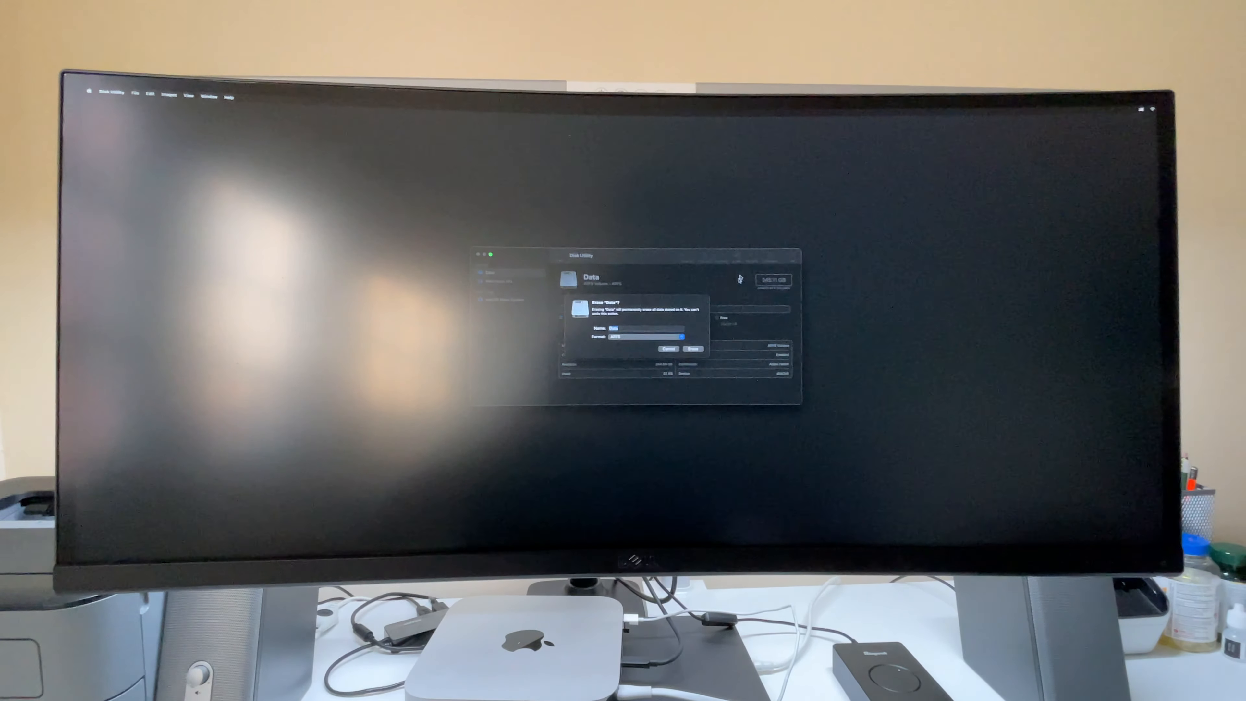
Step: Erase the Data volume and dismiss the finished erase report
left_click(693, 350)
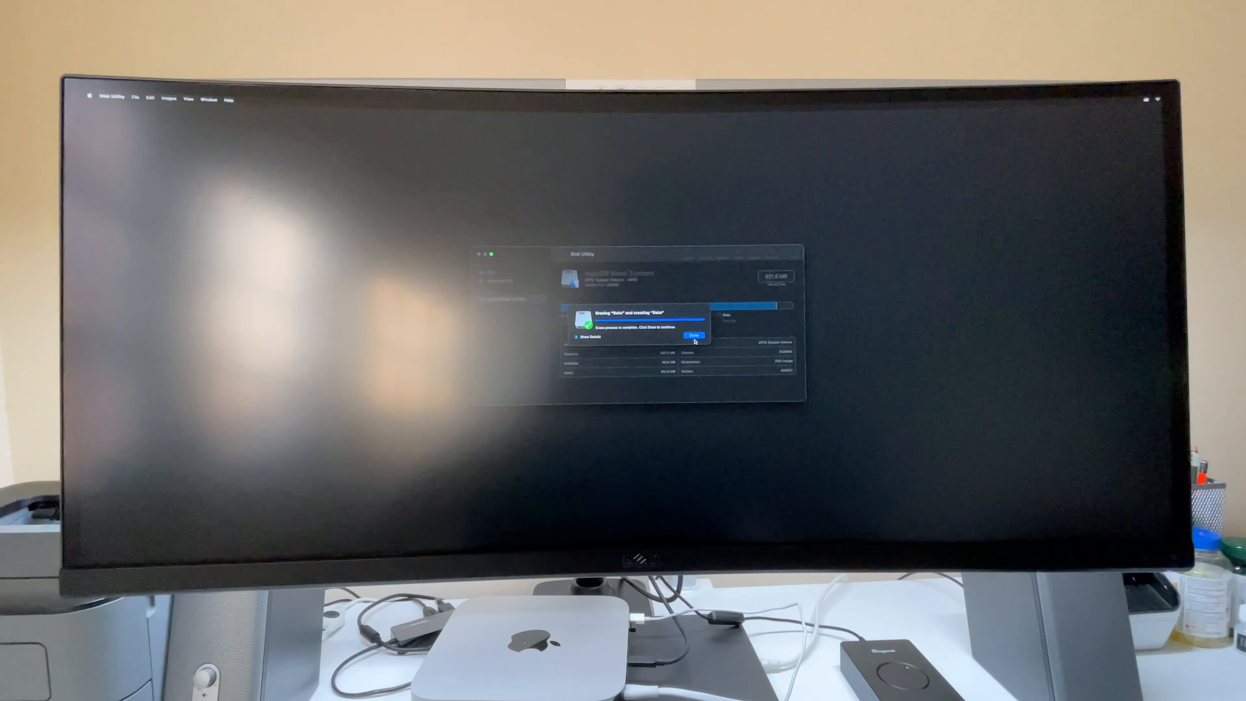
left_click(693, 334)
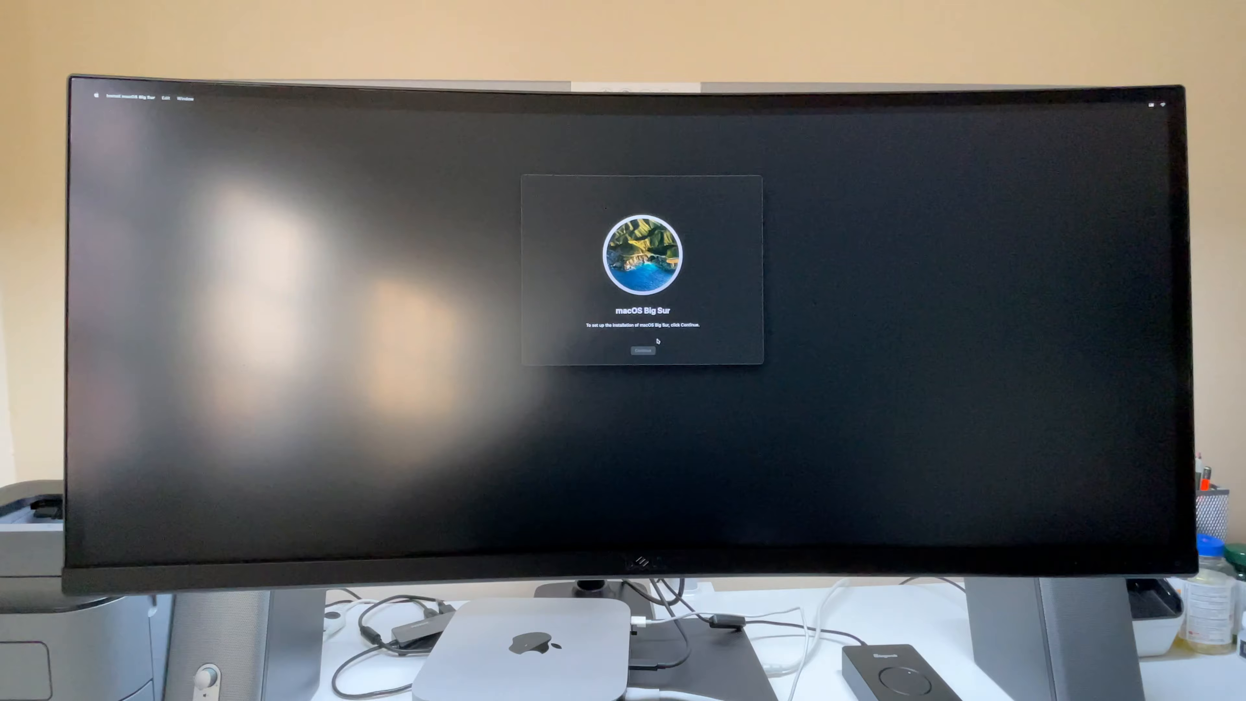
Step: Continue past the Big Sur installer welcome and agree to the licence
left_click(643, 350)
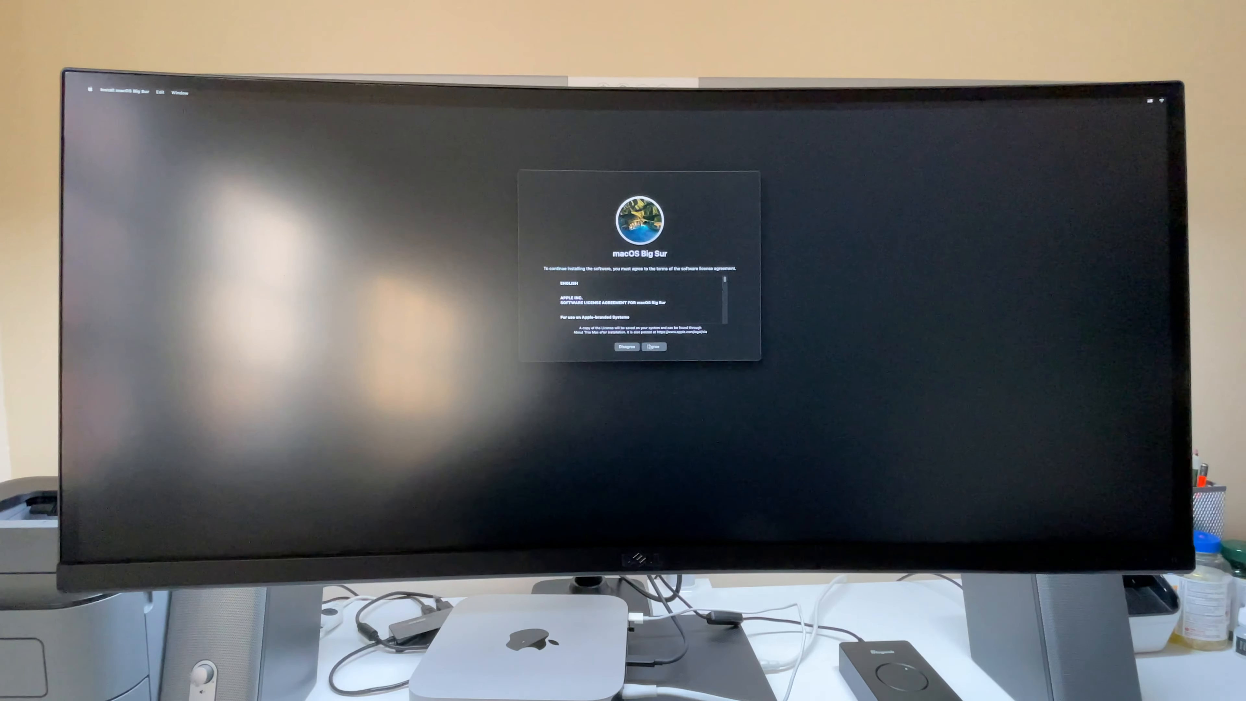
left_click(653, 347)
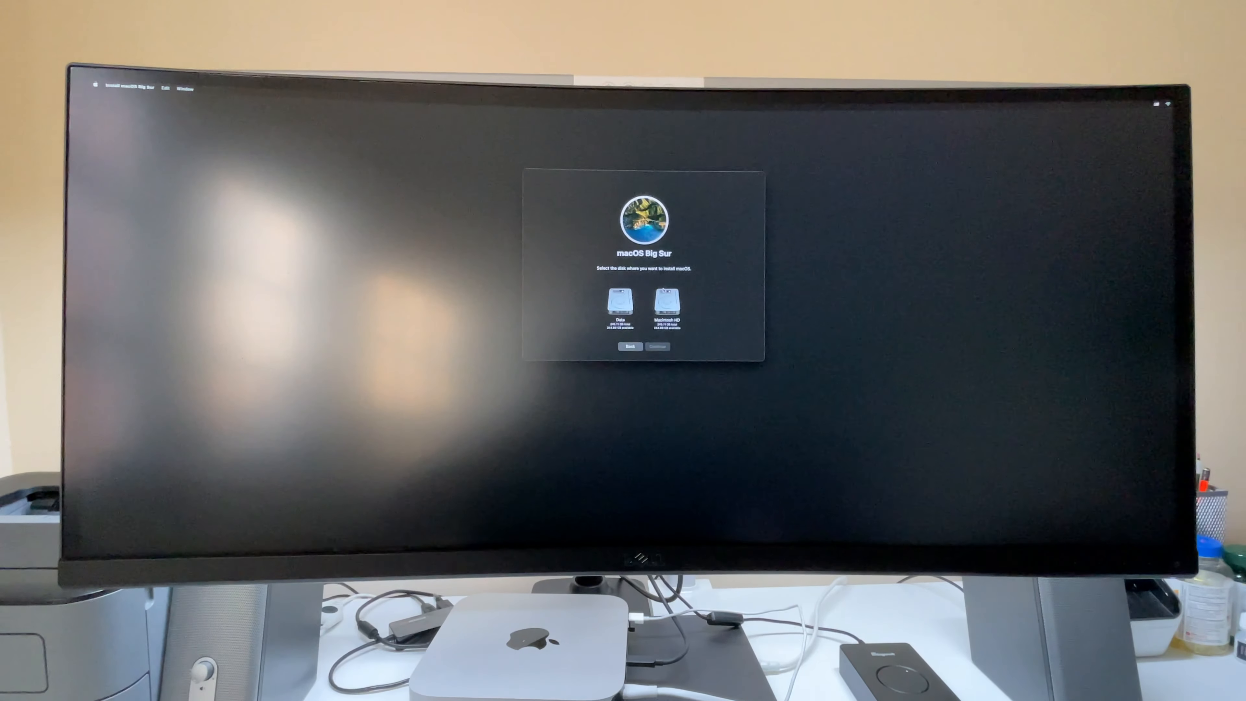
Step: Choose Macintosh HD as the install disk and start installing macOS Big Sur
left_click(670, 304)
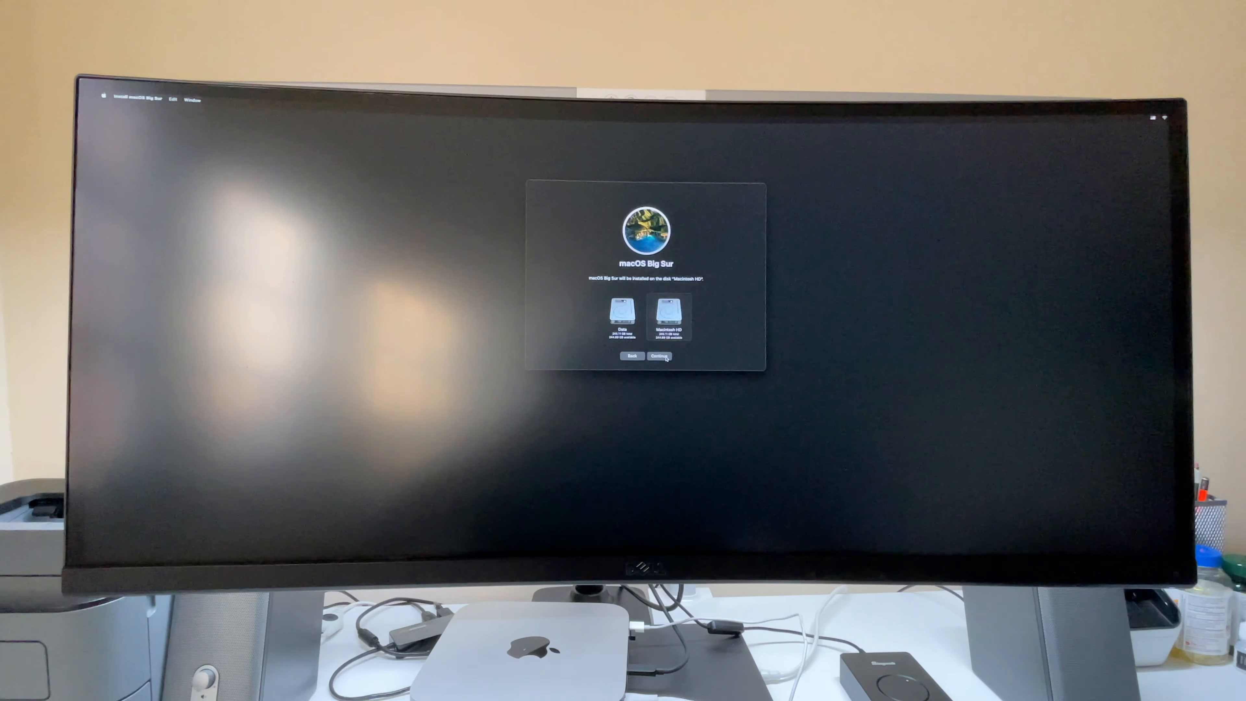
left_click(659, 356)
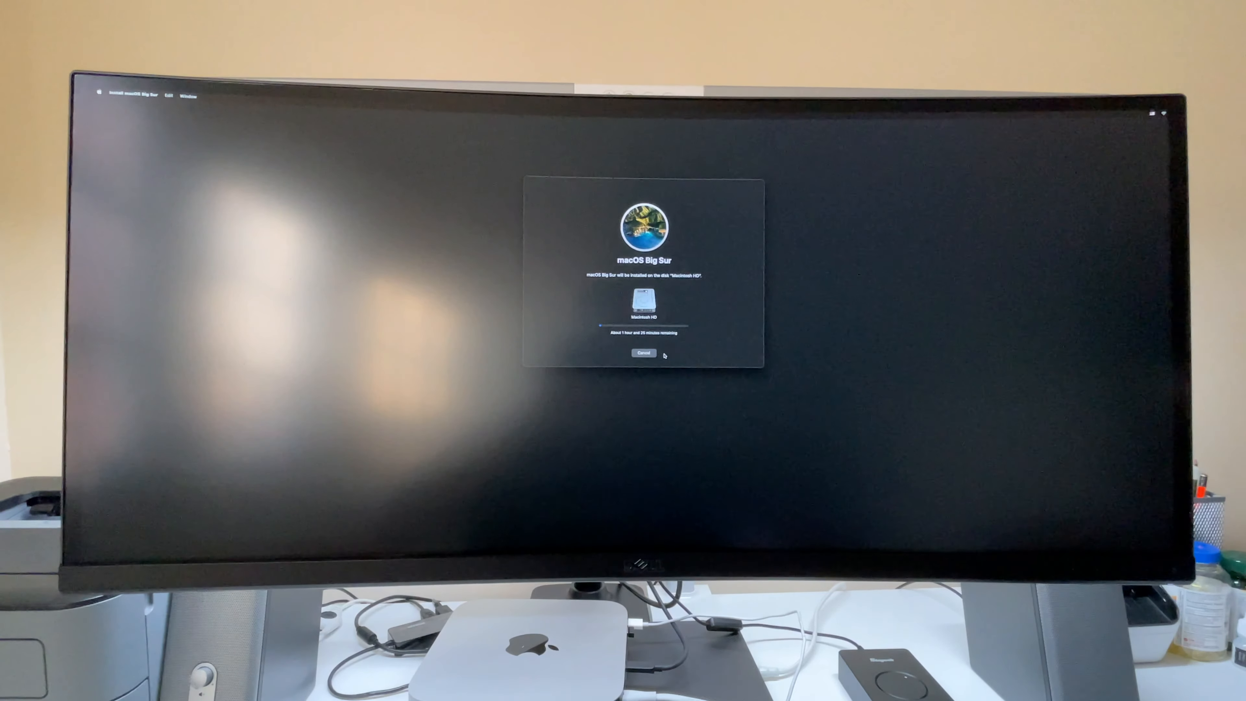